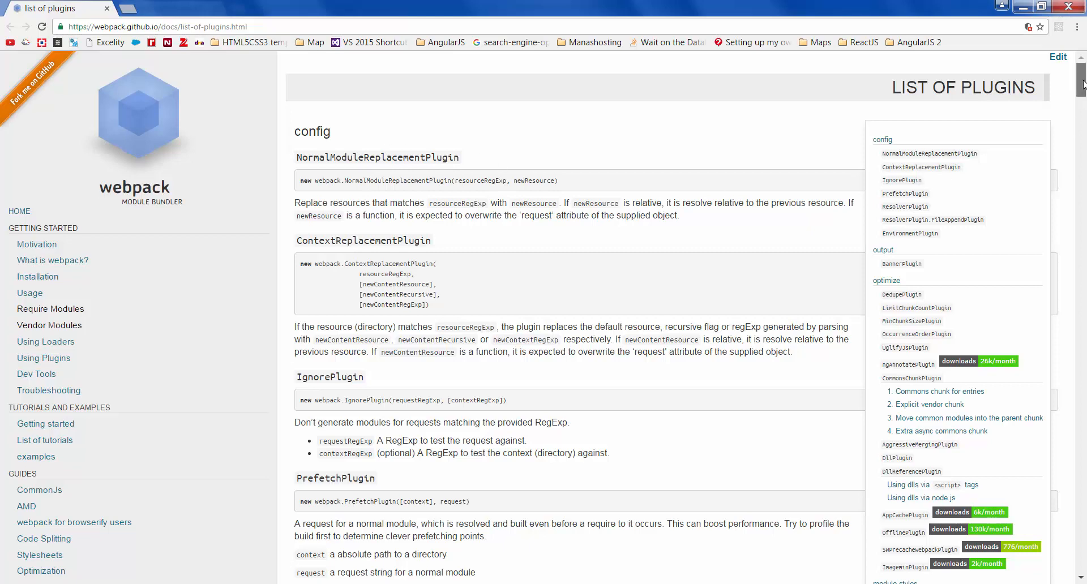
# Browse into the webpack-example project's static folder and then its build folder
pyautogui.scroll(-3)
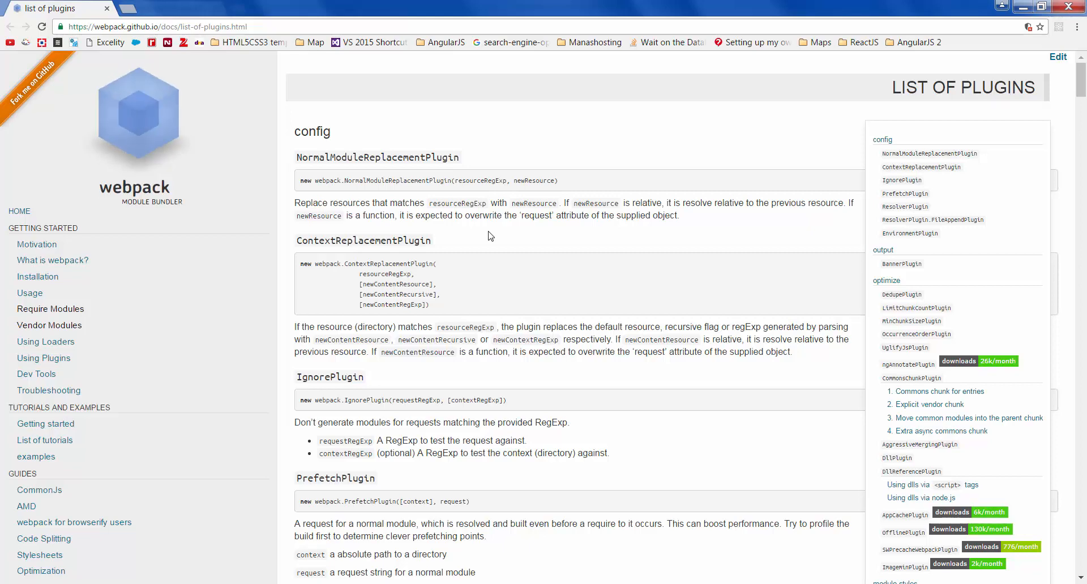
pyautogui.moveTo(732, 581)
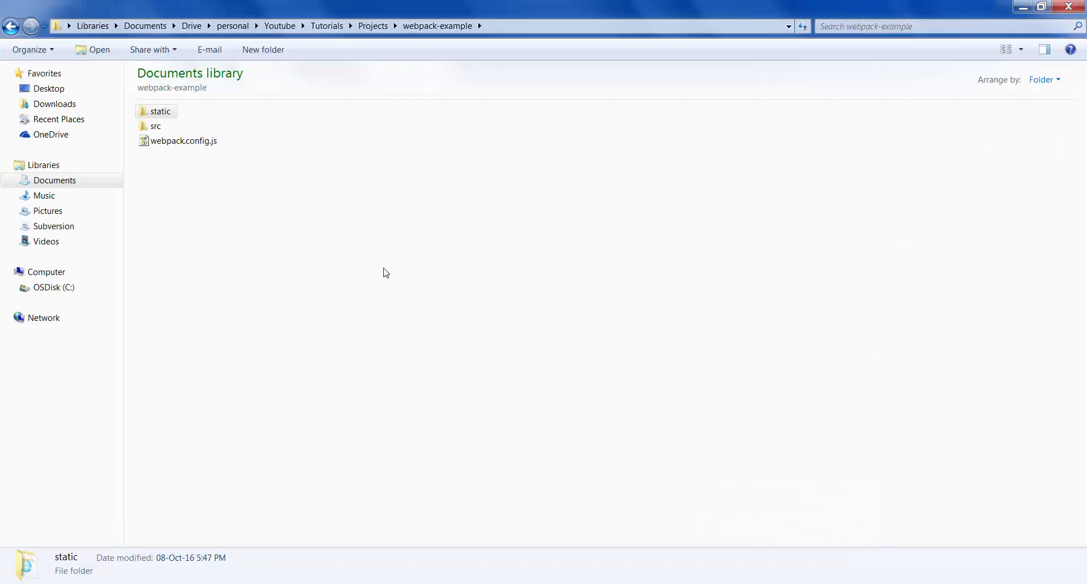
pyautogui.doubleClick(161, 111)
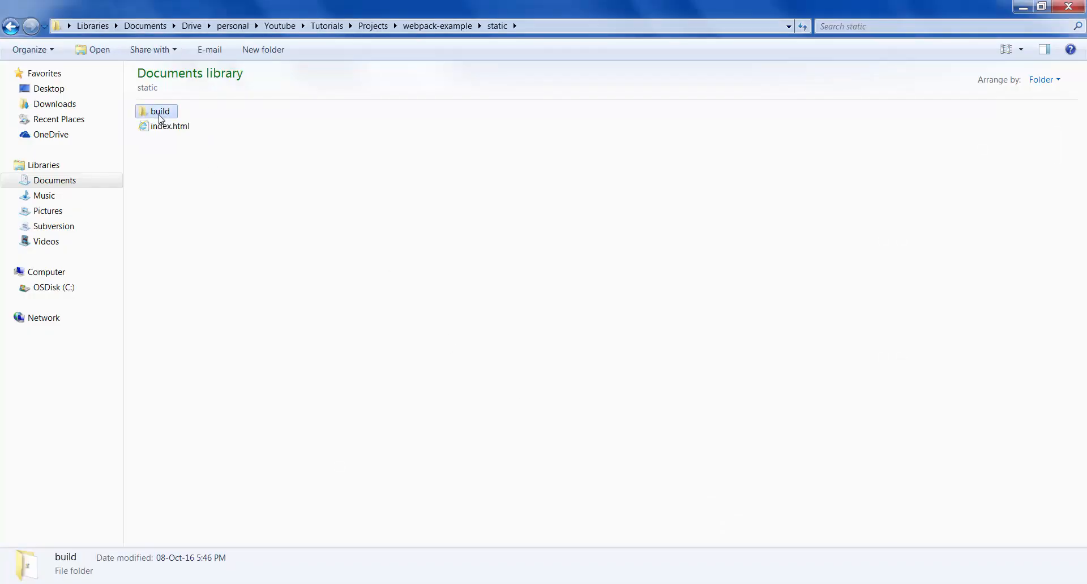
pyautogui.doubleClick(159, 112)
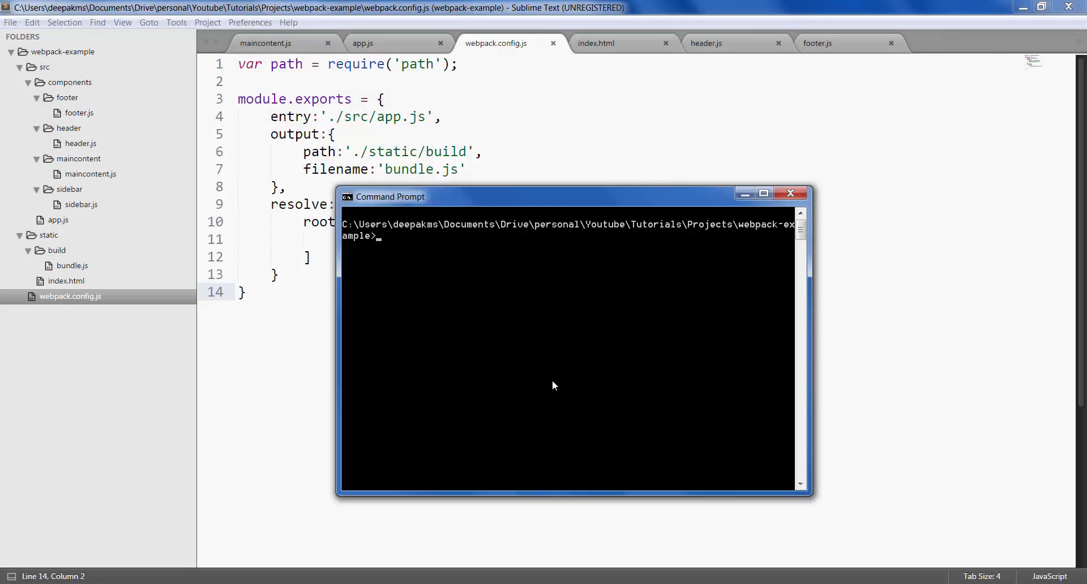
# Enter 'set NODE_ENV' at the Command Prompt in the project folder
pyautogui.write('set N')
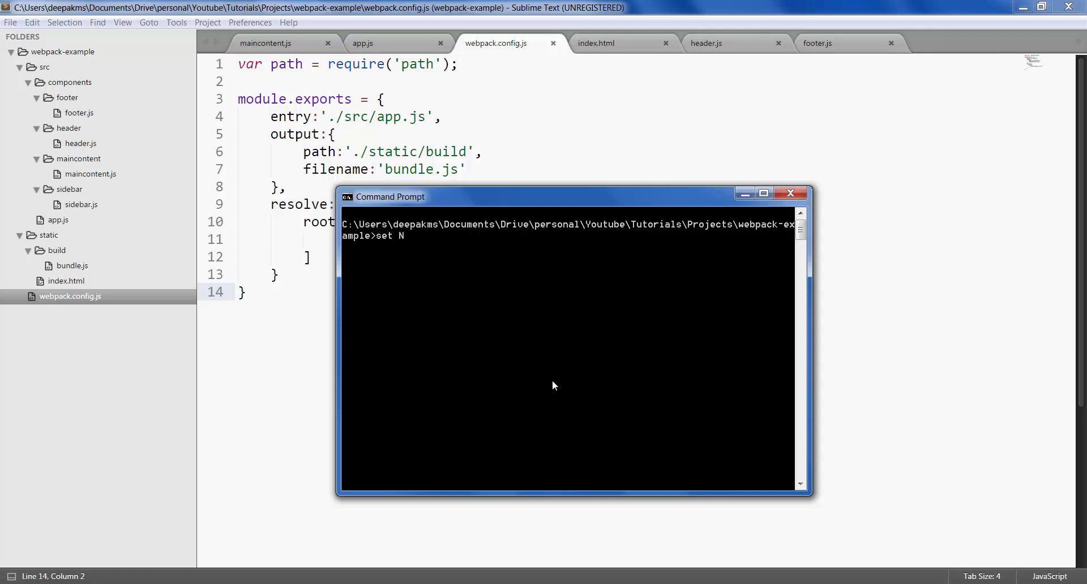
pyautogui.write('ODE_ENV')
pyautogui.click(653, 81)
pyautogui.write('var')
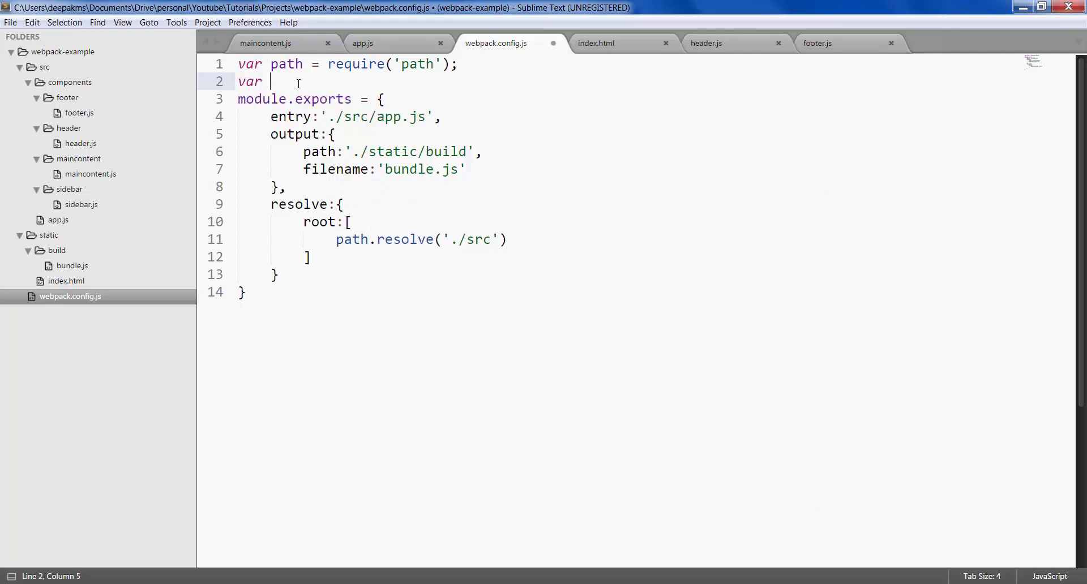
# Write var isProd = process.env.NODE_ENV === 'production' on line 2 of webpack.config.js
pyautogui.write('isDe')
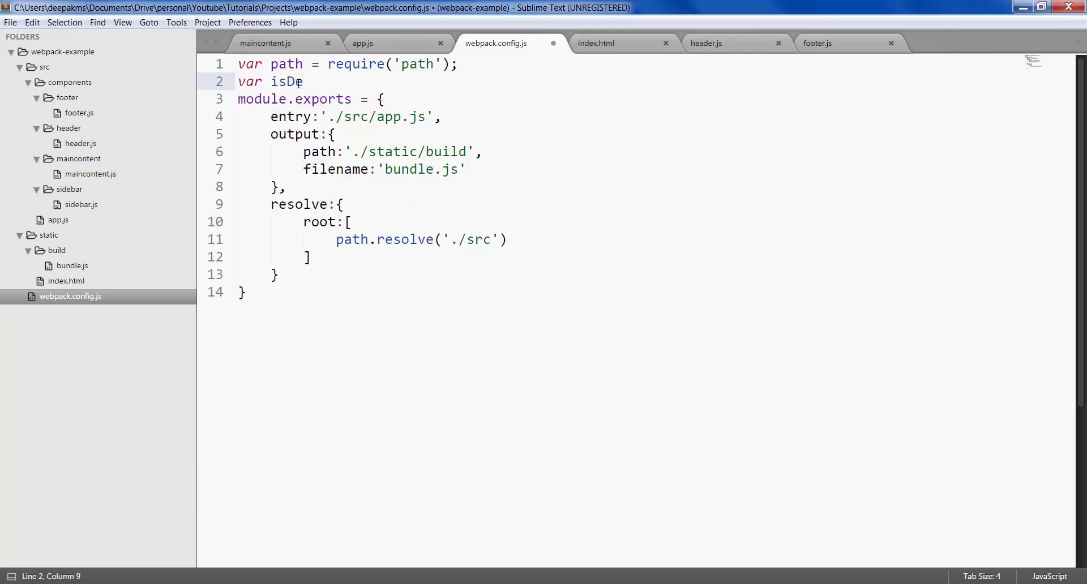
pyautogui.write('Prod =')
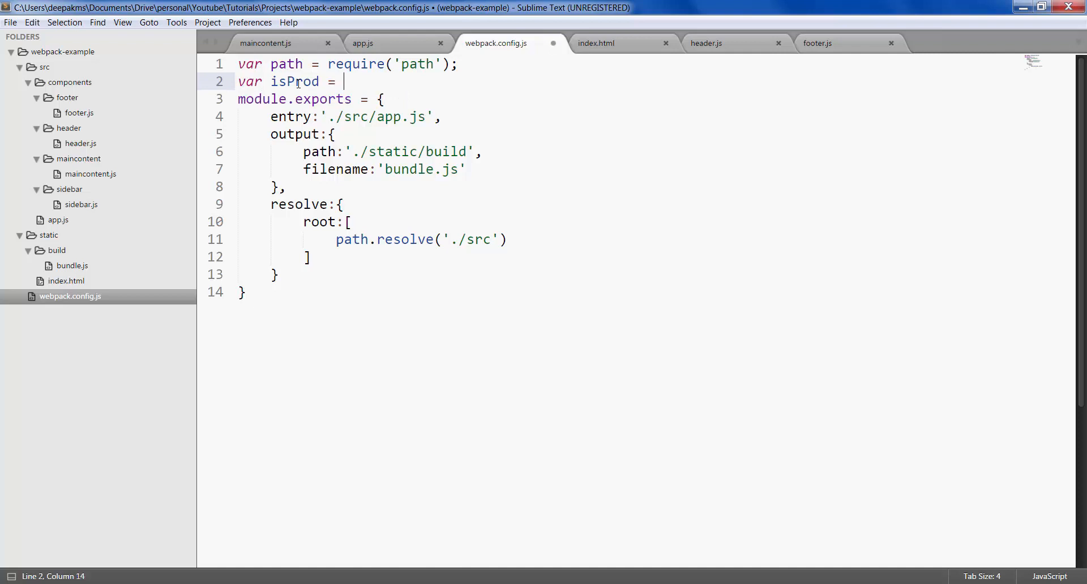
pyautogui.write('process.')
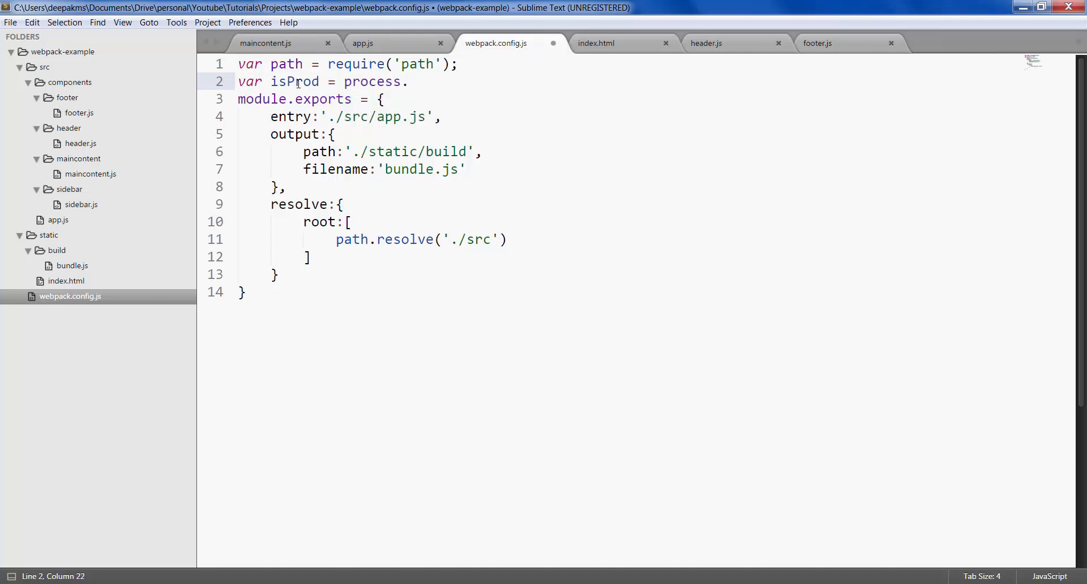
pyautogui.write('env.NO')
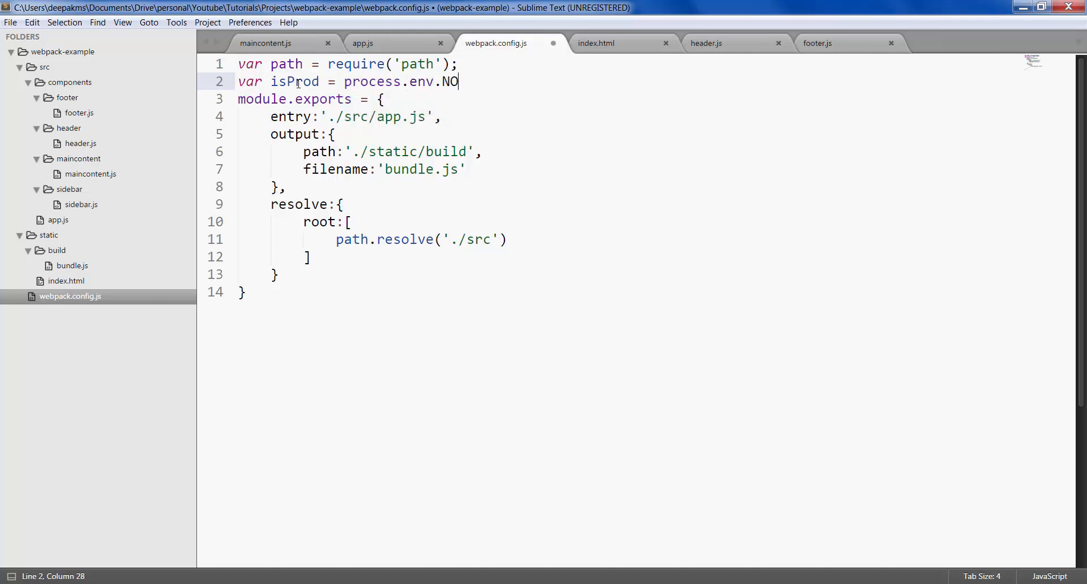
pyautogui.write('DE_EN')
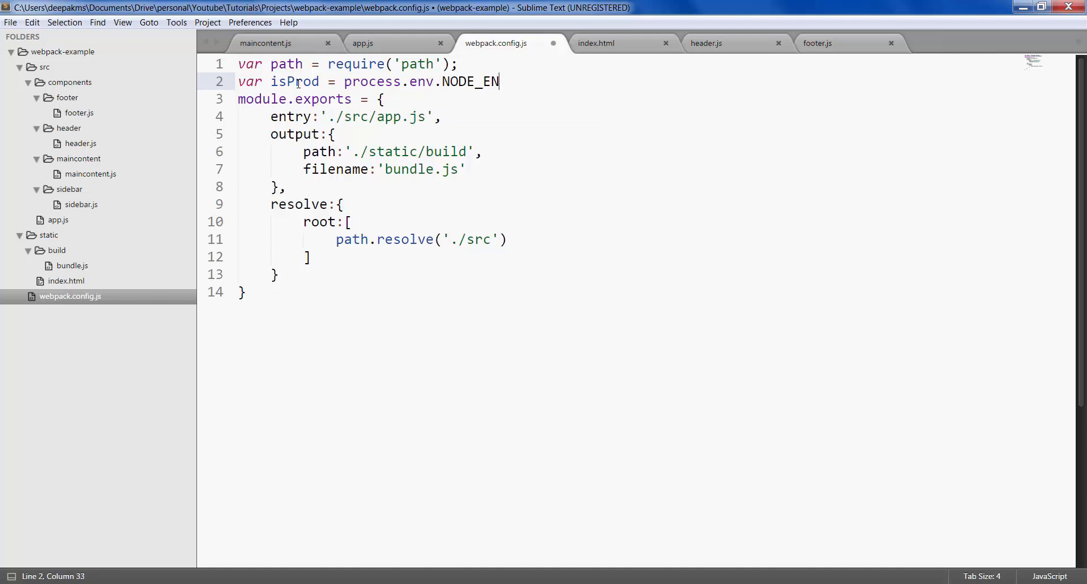
pyautogui.write('V')
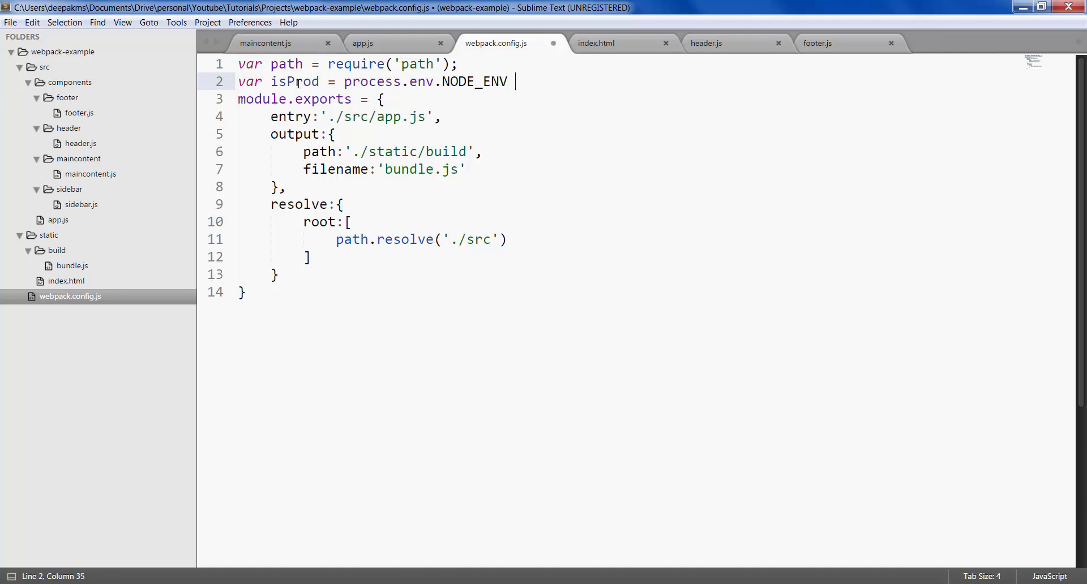
pyautogui.write("=== ''")
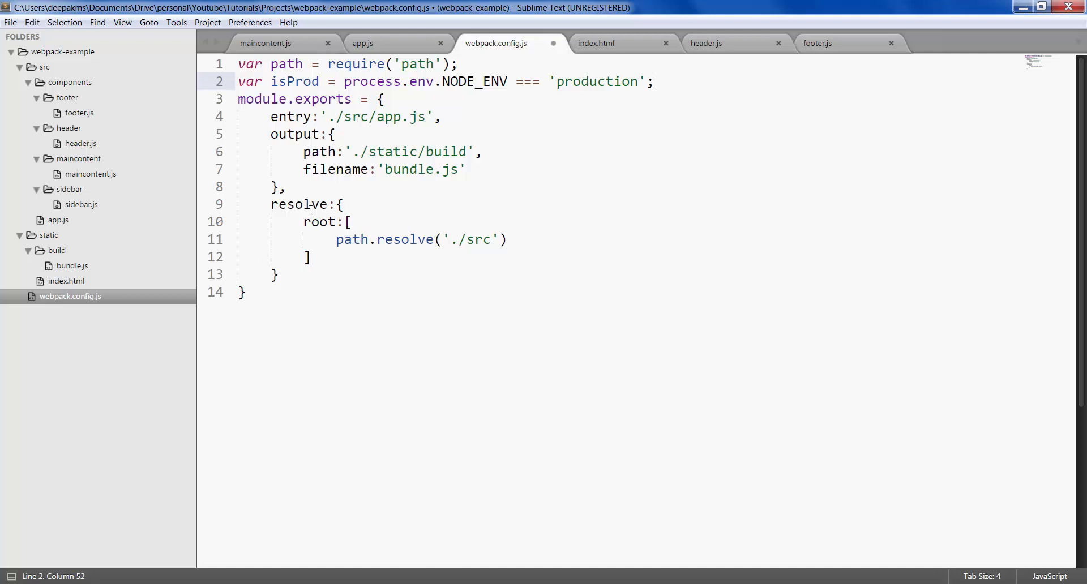
pyautogui.moveTo(424, 277)
pyautogui.write('we')
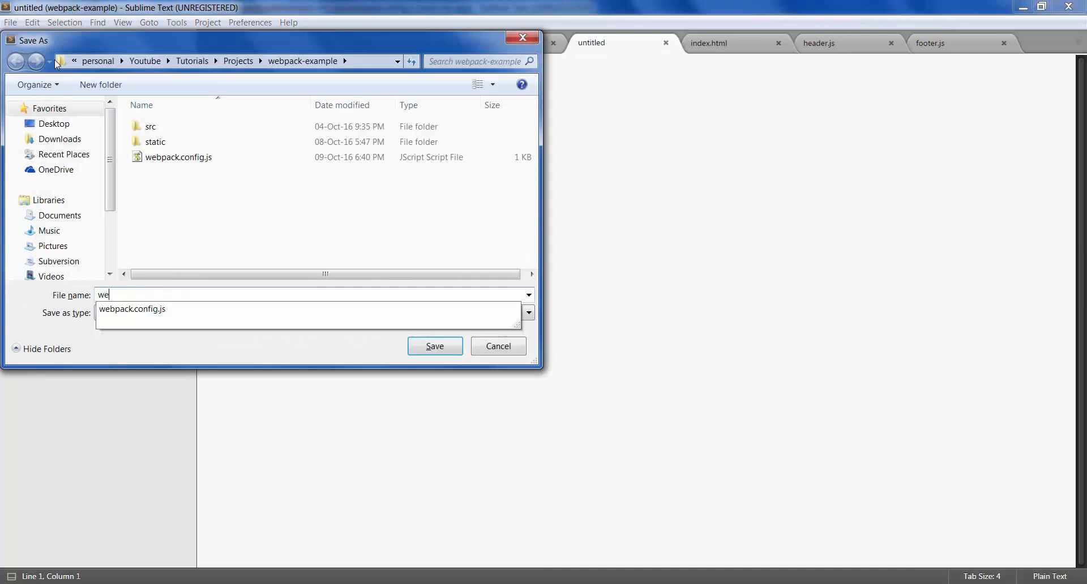
# Save the config as a new file named webpack.config.prod.js
pyautogui.click(132, 309)
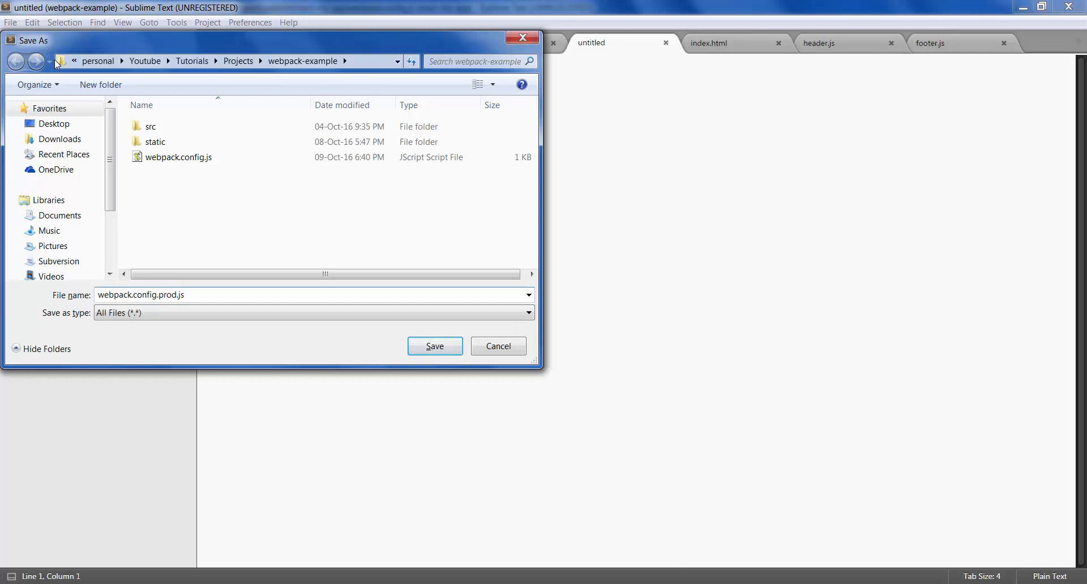
pyautogui.click(435, 346)
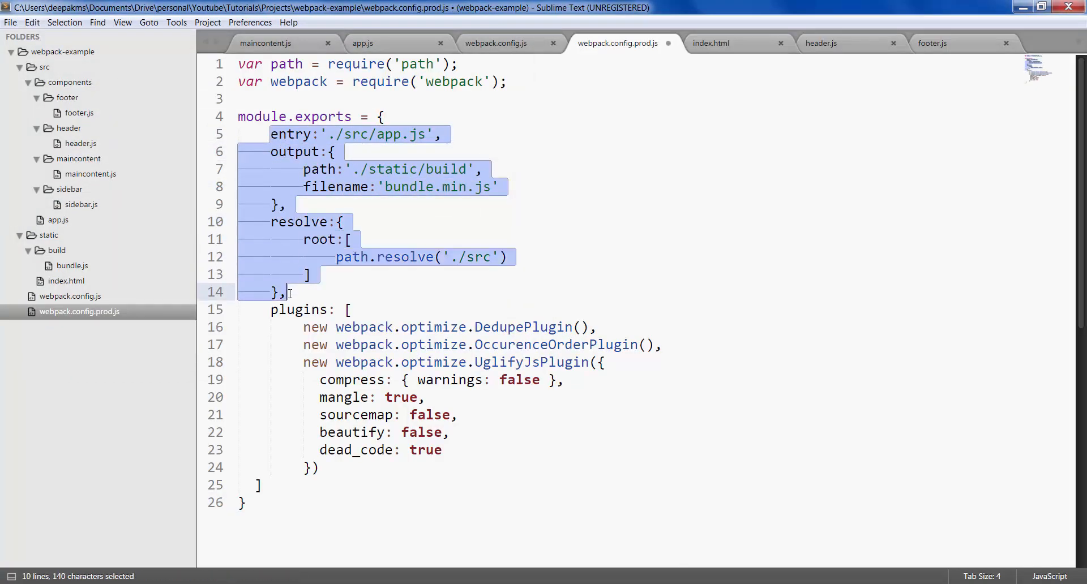
# Highlight the OccurenceOrder and UglifyJs plugin names, save, and dismiss the purchase reminder
pyautogui.click(290, 291)
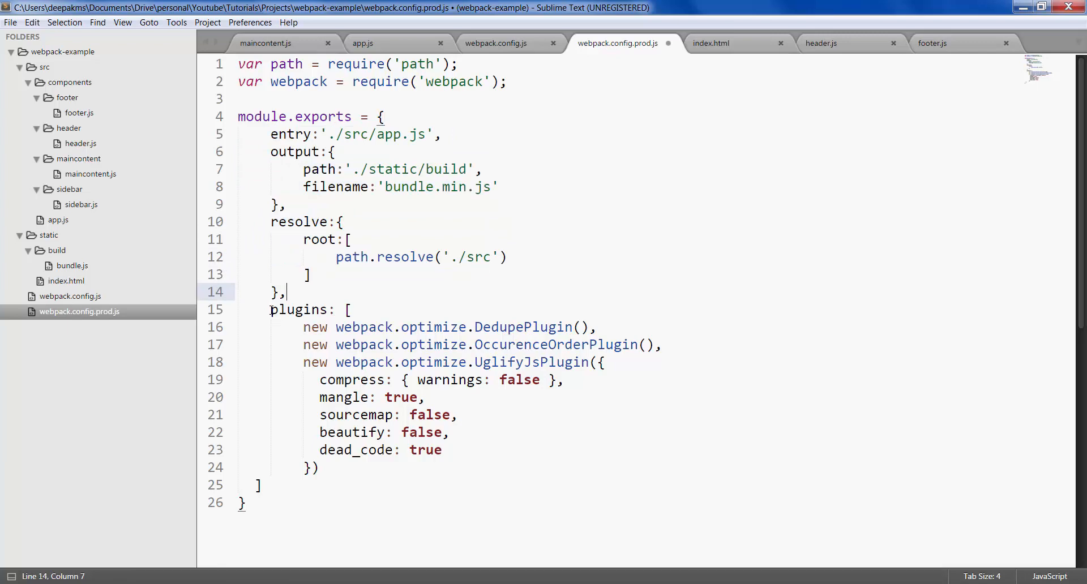
pyautogui.click(503, 326)
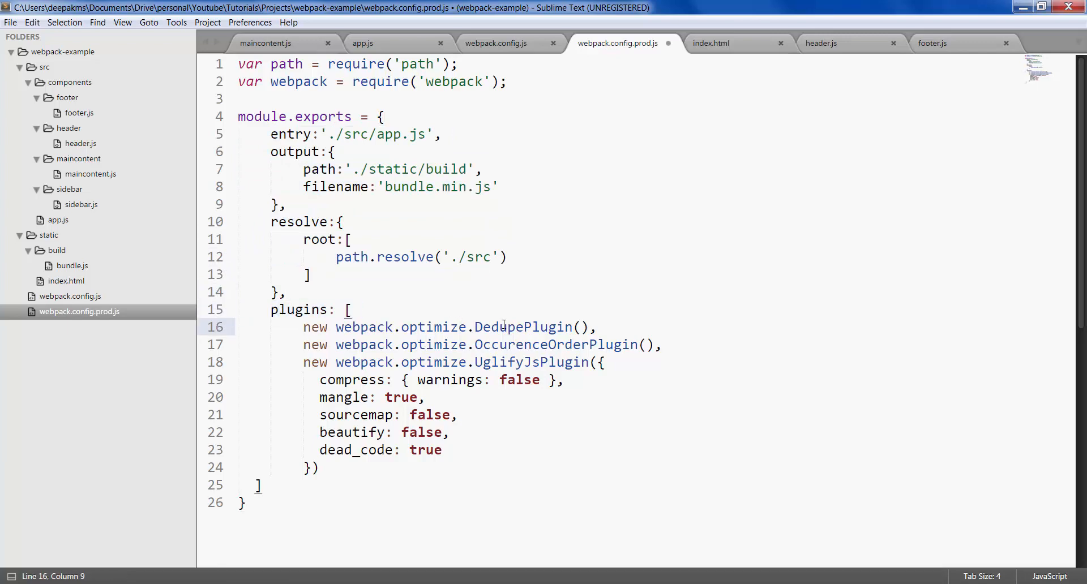
pyautogui.doubleClick(555, 344)
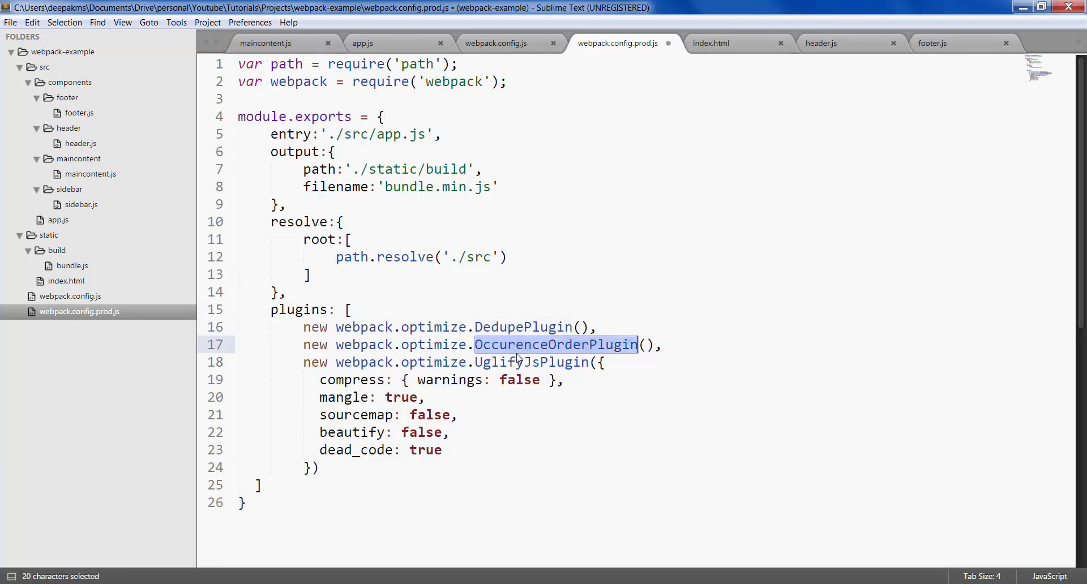
pyautogui.doubleClick(531, 362)
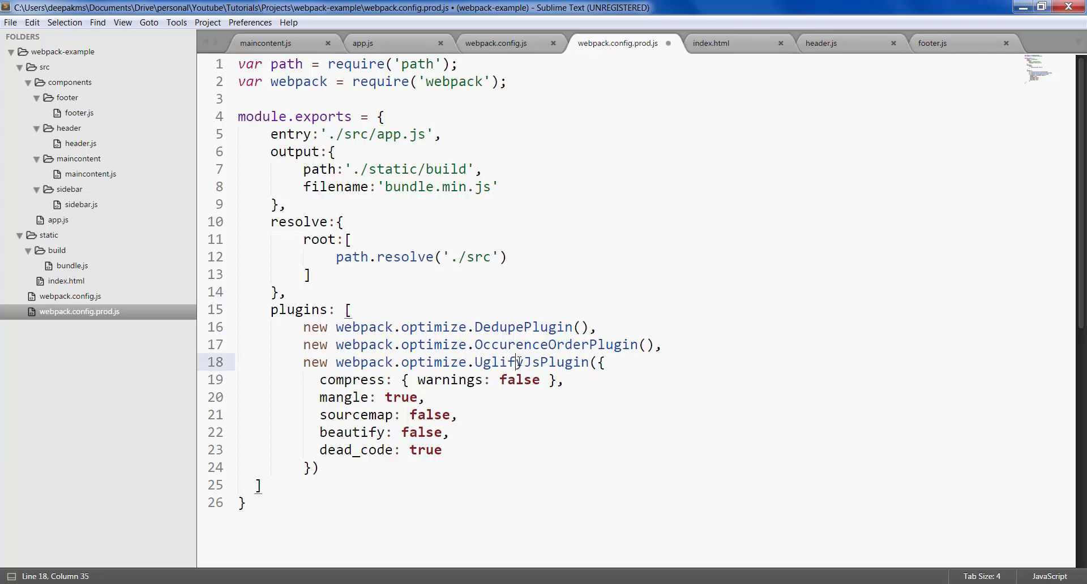
pyautogui.doubleClick(531, 361)
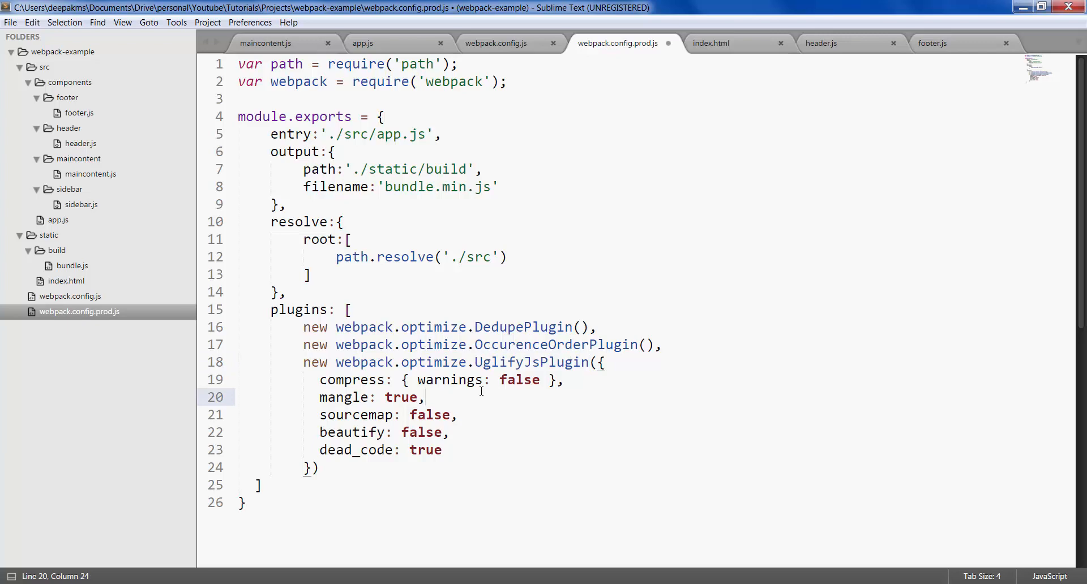
pyautogui.press('ctrl+s')
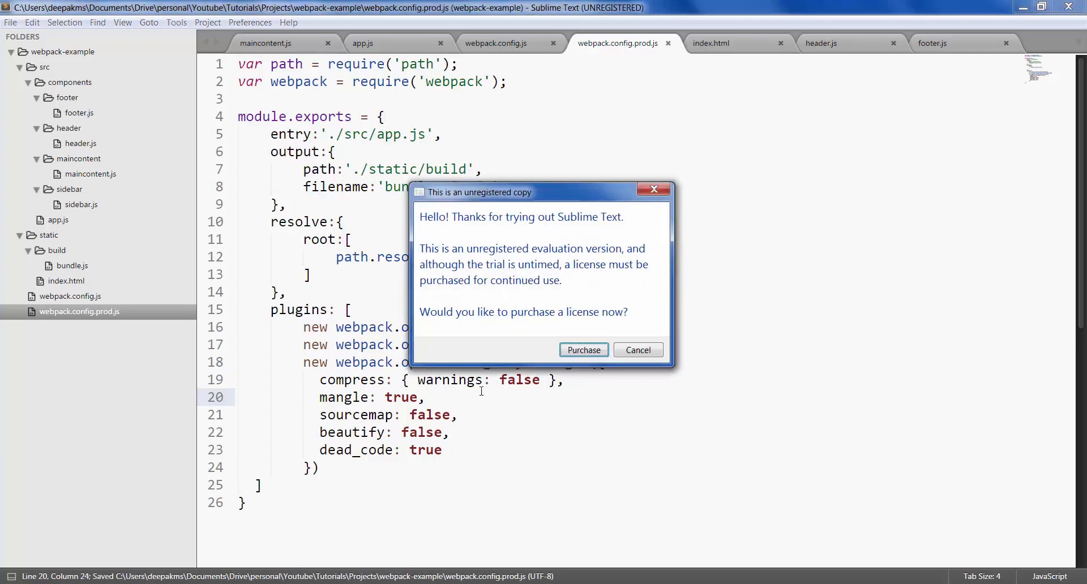
pyautogui.click(636, 349)
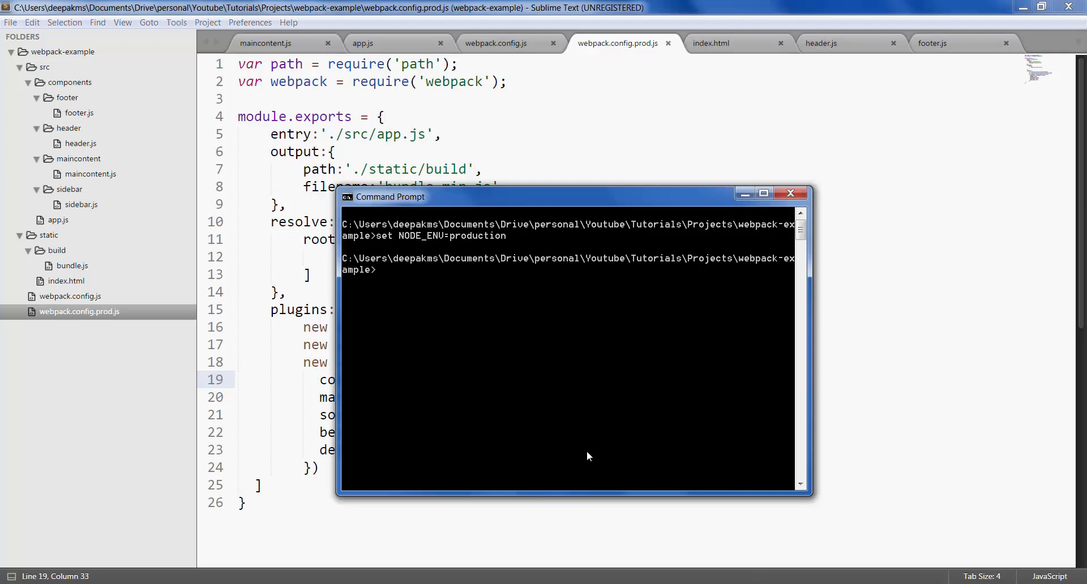
# Run webpack --config ./webpack.config.prod.js after glancing at the original webpack.config.js
pyautogui.write('we')
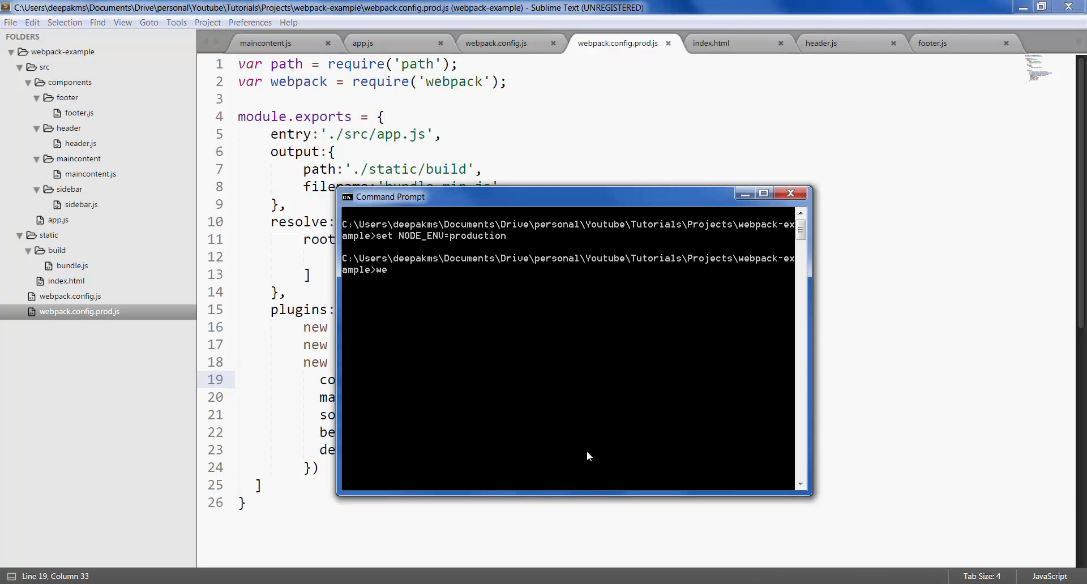
pyautogui.write('pack')
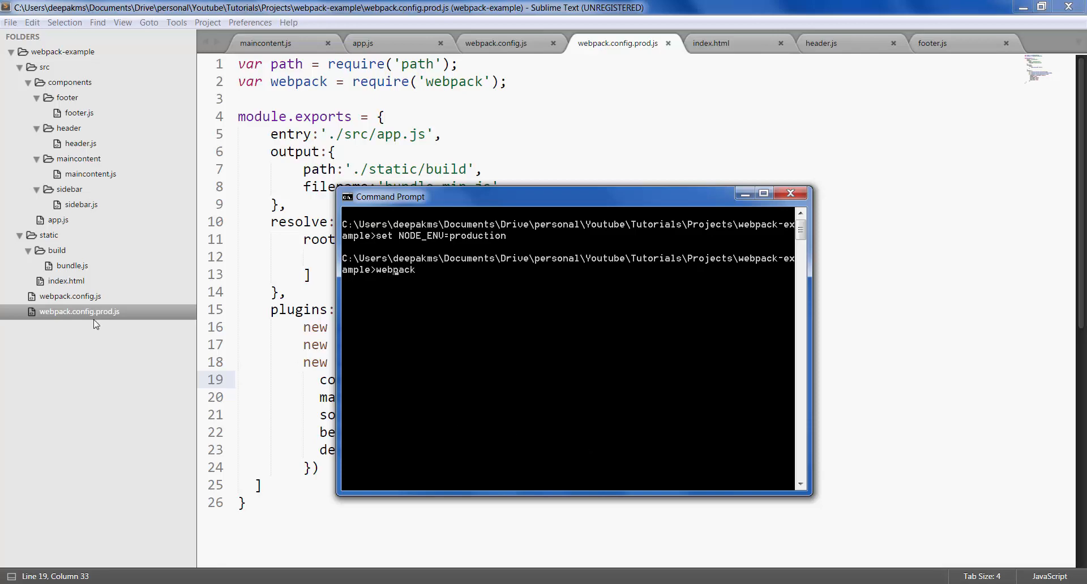
pyautogui.click(495, 43)
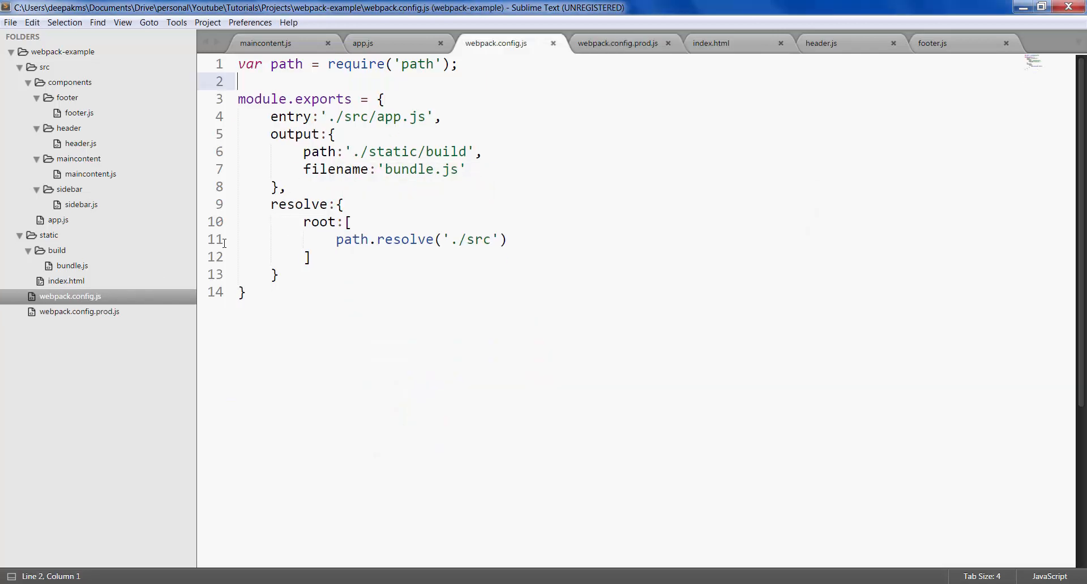
pyautogui.click(79, 312)
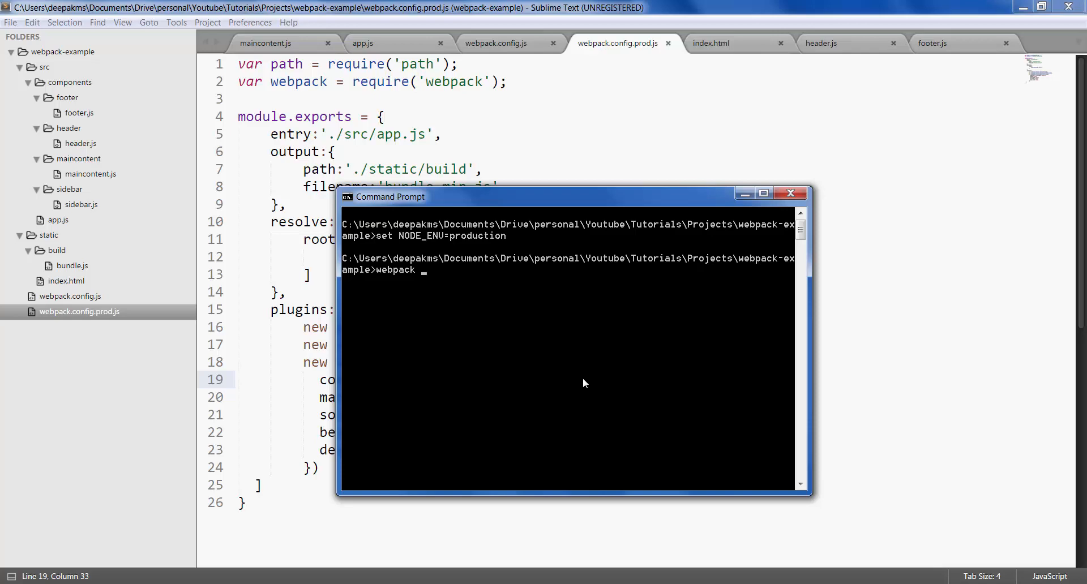
pyautogui.write('--config')
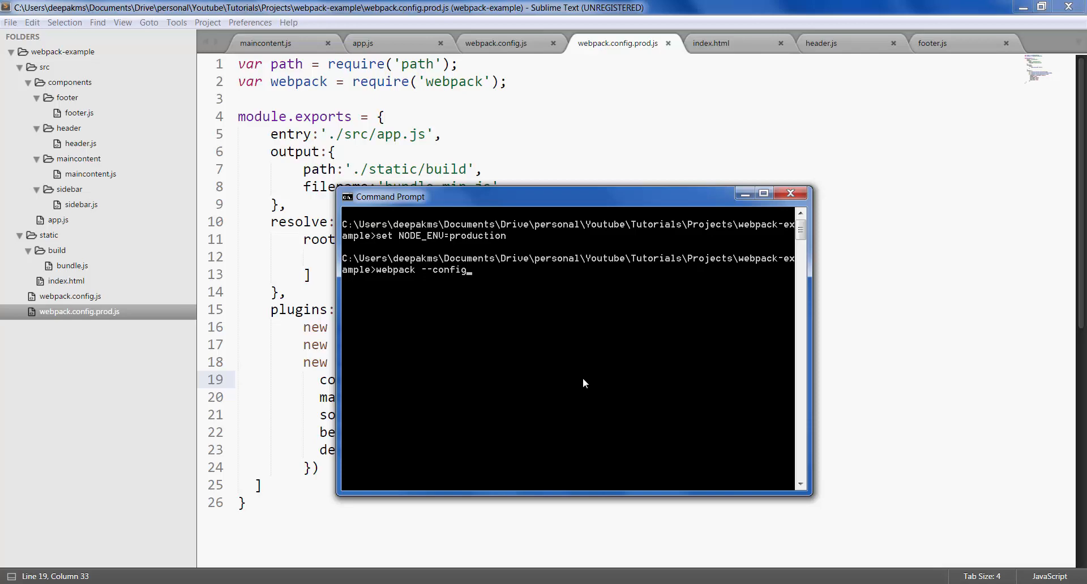
pyautogui.write('.')
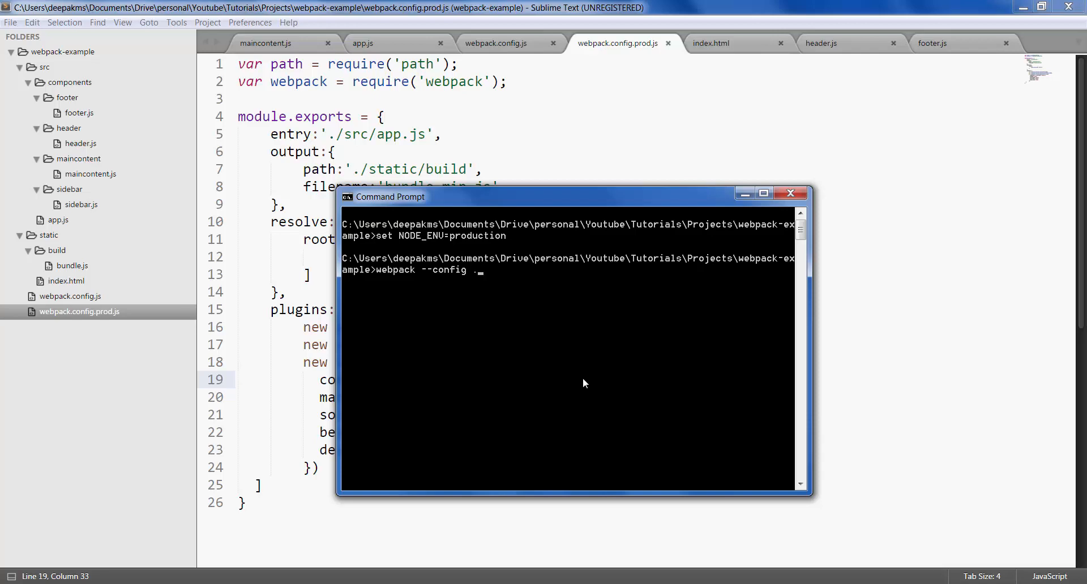
pyautogui.write('/')
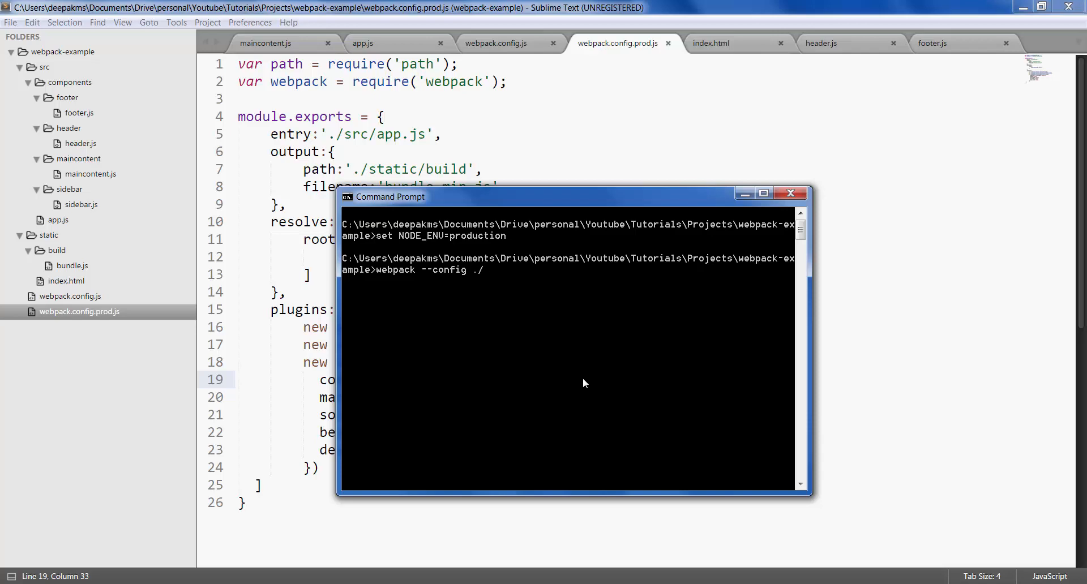
pyautogui.write('webpack')
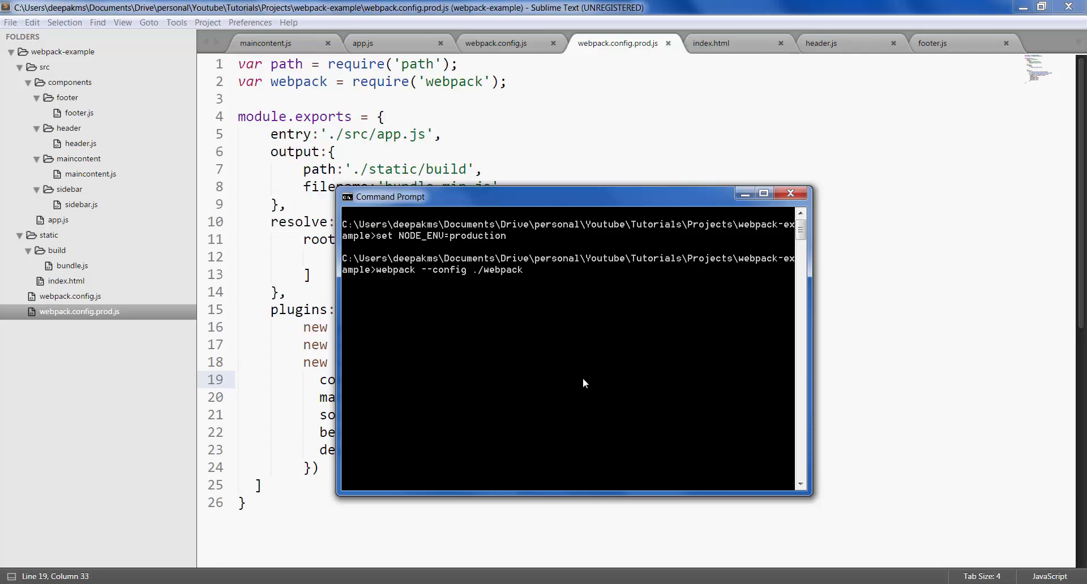
pyautogui.write('.config.pr')
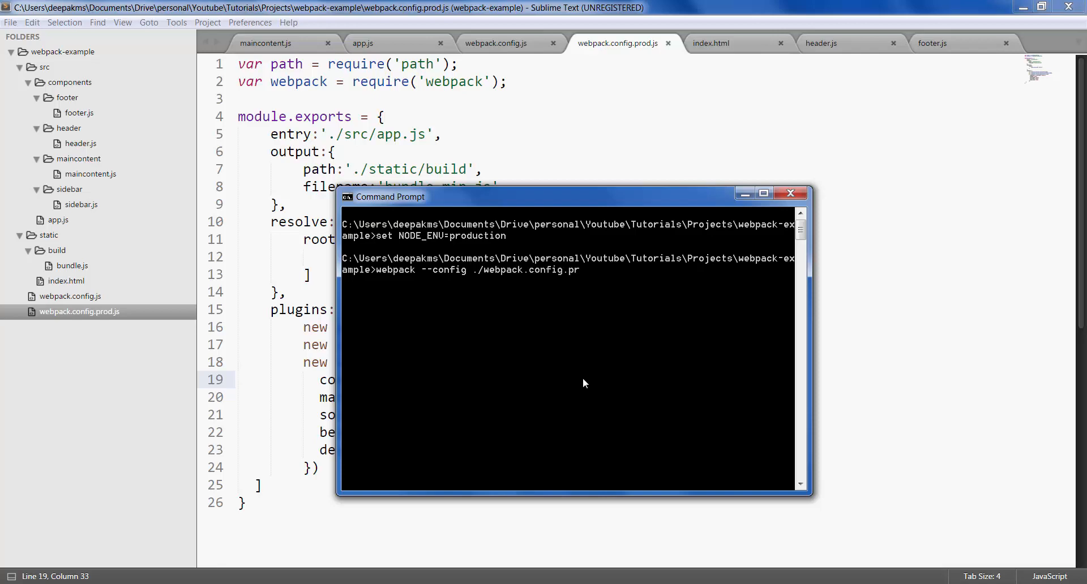
pyautogui.write('od.js')
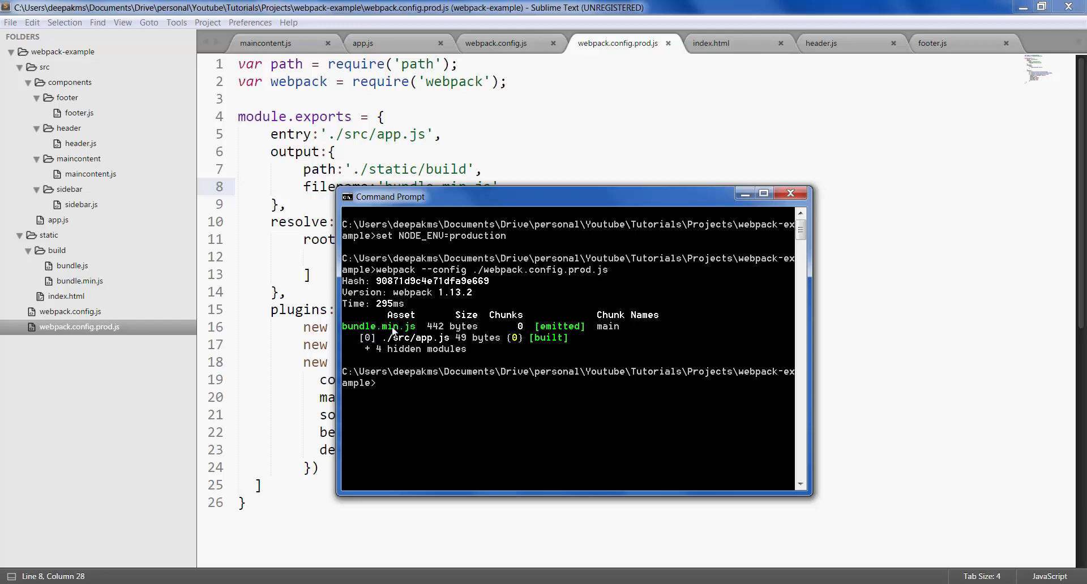
pyautogui.moveTo(409, 334)
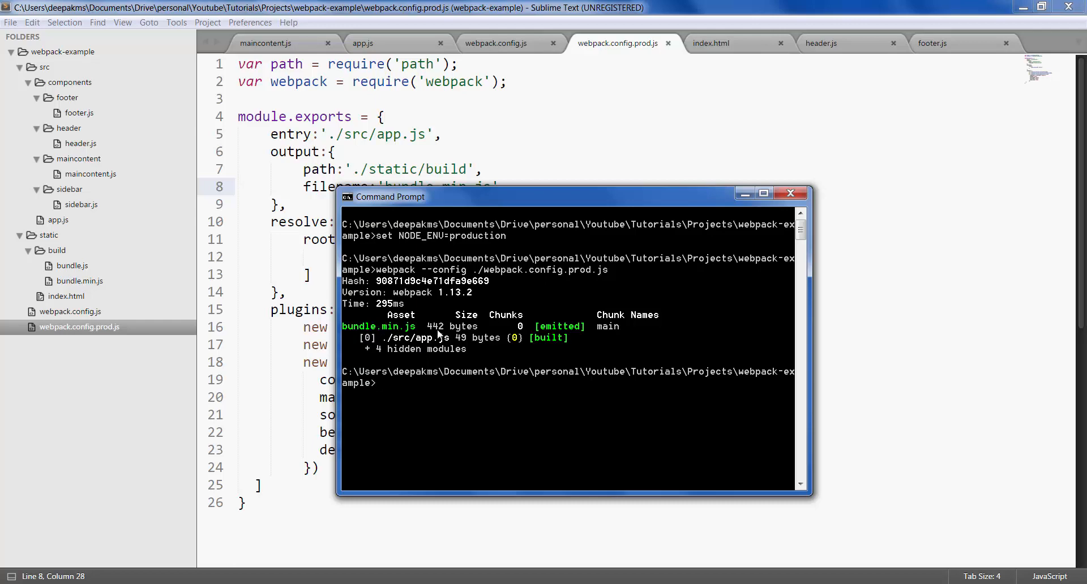
pyautogui.moveTo(464, 332)
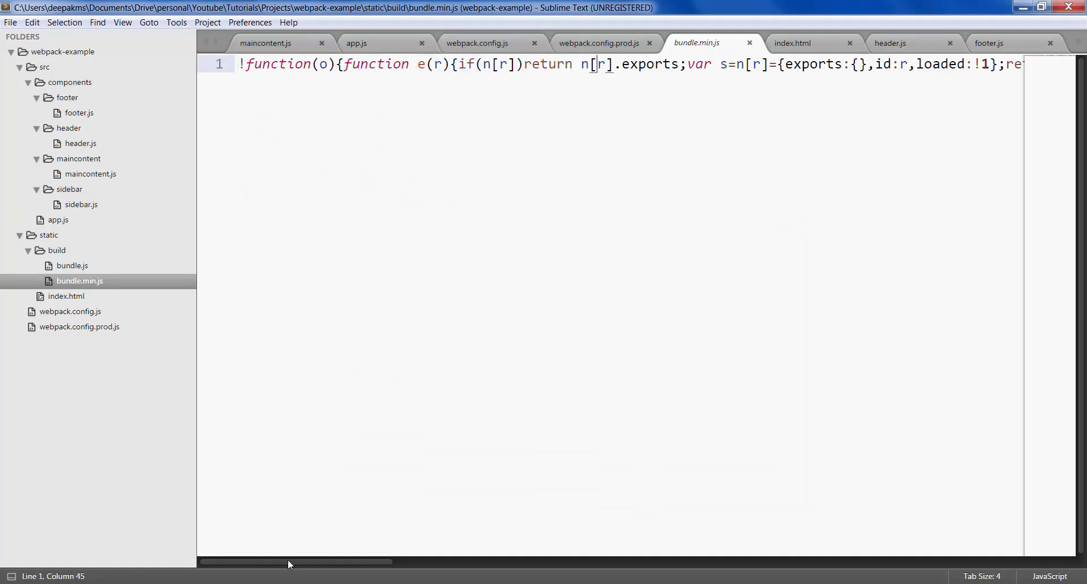
# Scroll along bundle.min.js's single minified line to the console.log message at its end
pyautogui.moveTo(291, 562); pyautogui.dragTo(964, 561)
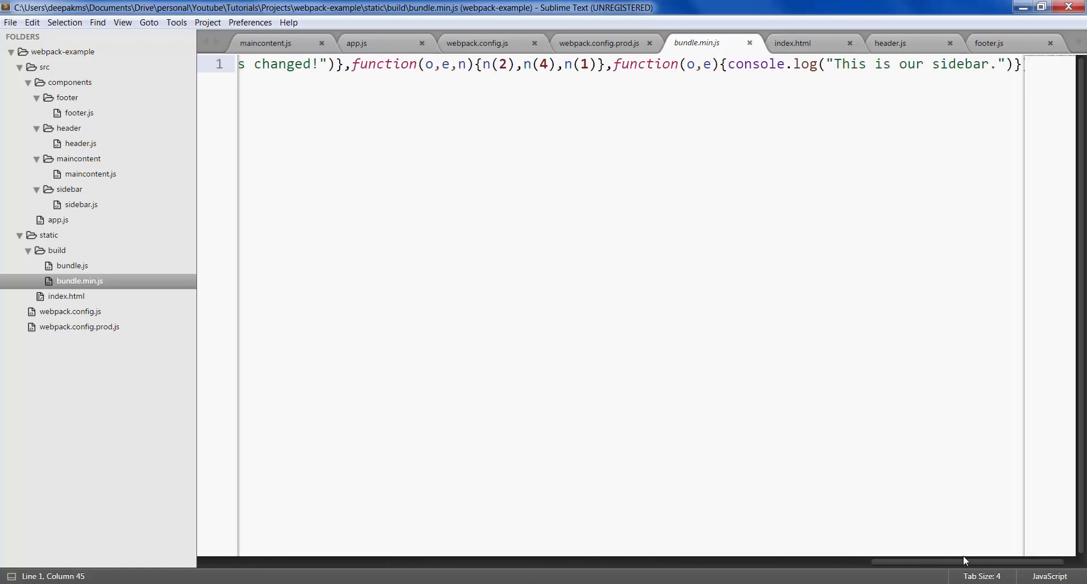